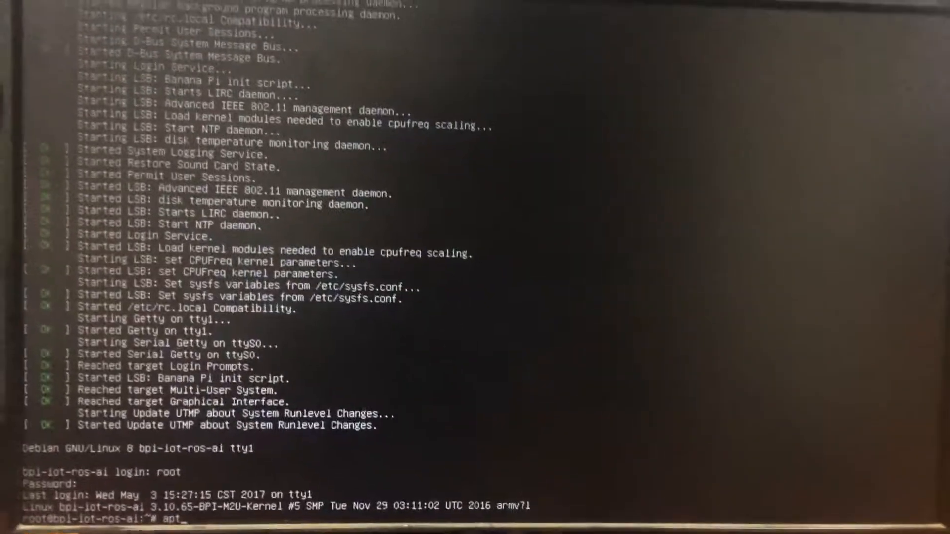
- Run apt-get install network-manager at the root prompt
type("-gu")
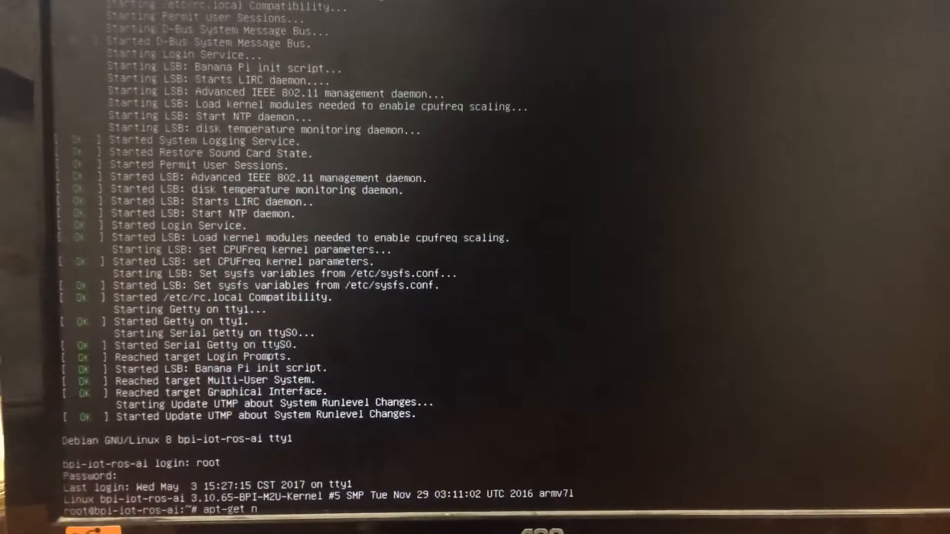
type("etwork-manager")
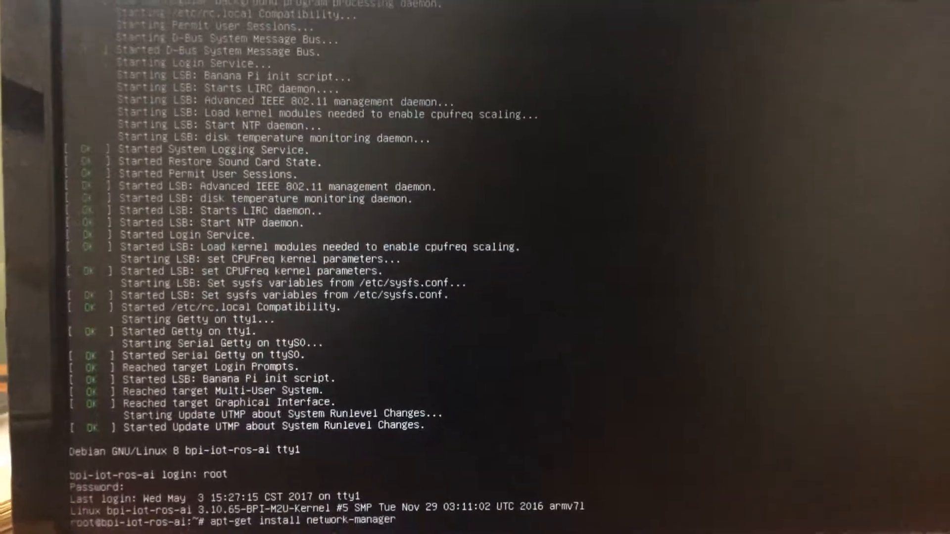
key("Return")
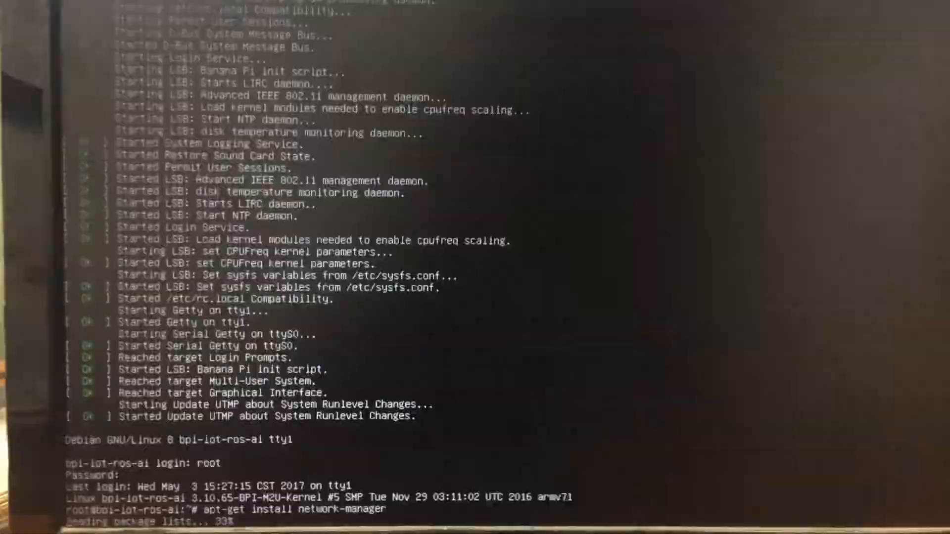